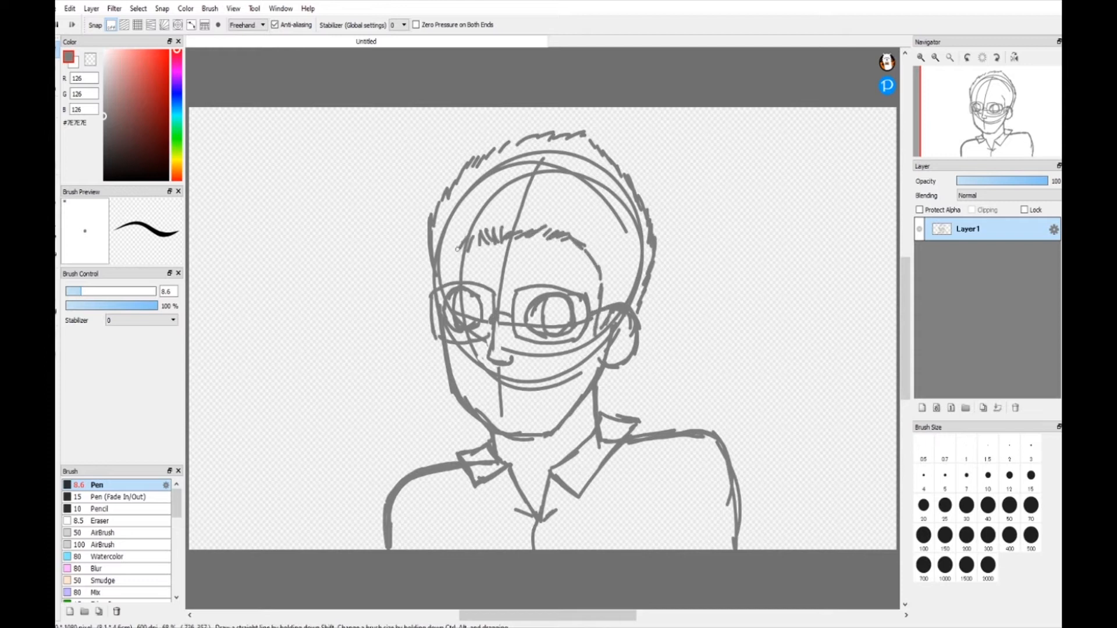
# - Trace the hair, face, ear, nose, mouth and collar with bold black Pen lines on a new layer
pyautogui.click(921, 407)
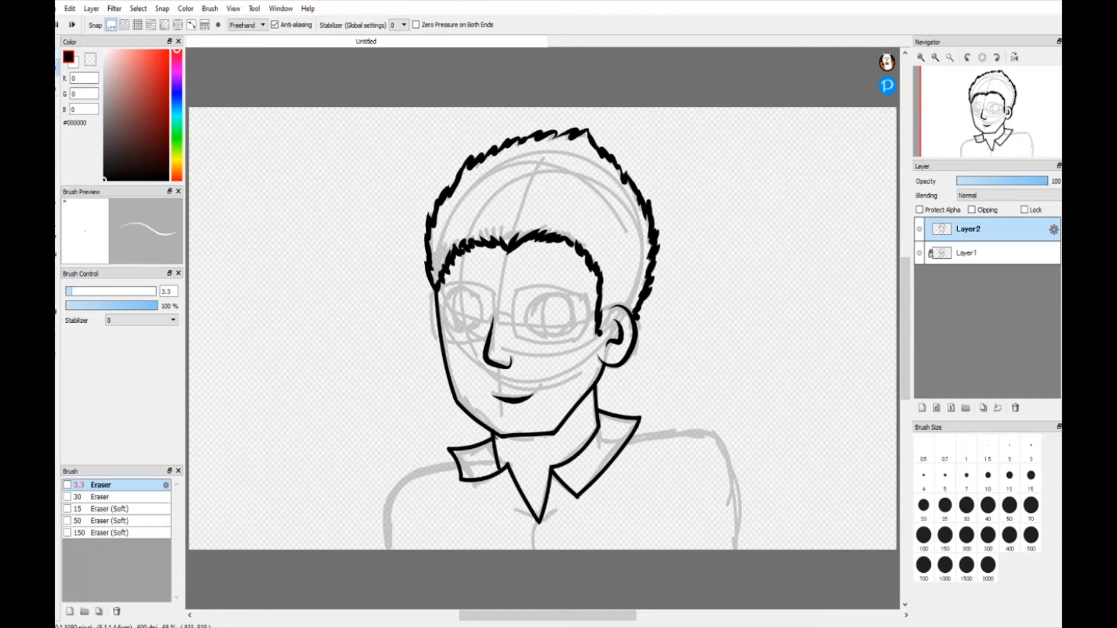
# - Bucket-fill brown hair, peach skin, white lenses and a blue shirt, then select the ink layer
pyautogui.click(96, 485)
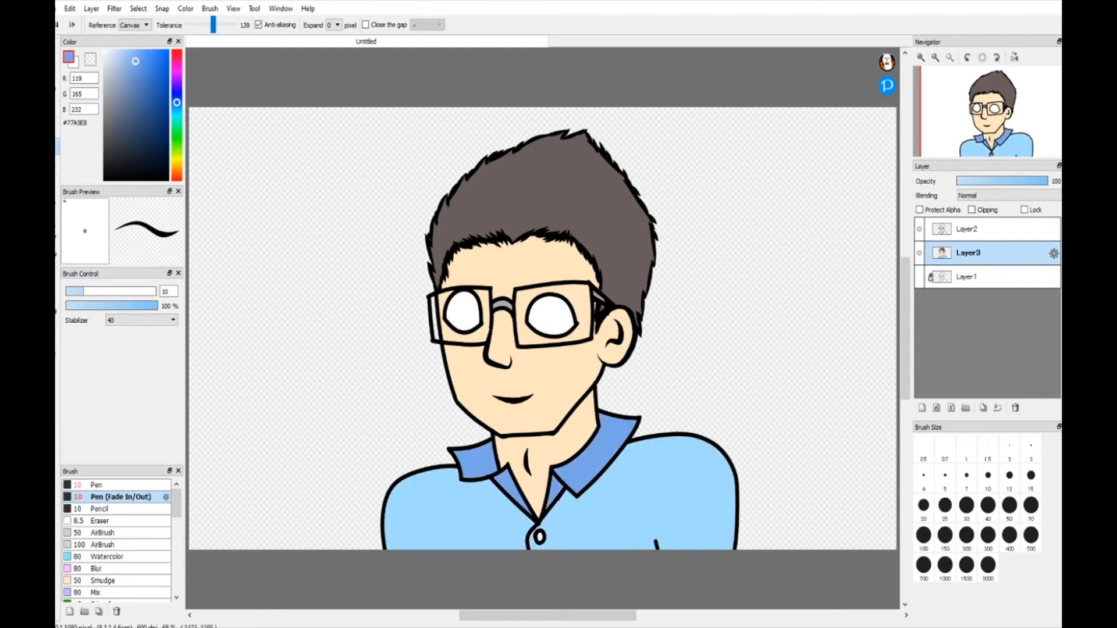
pyautogui.click(966, 229)
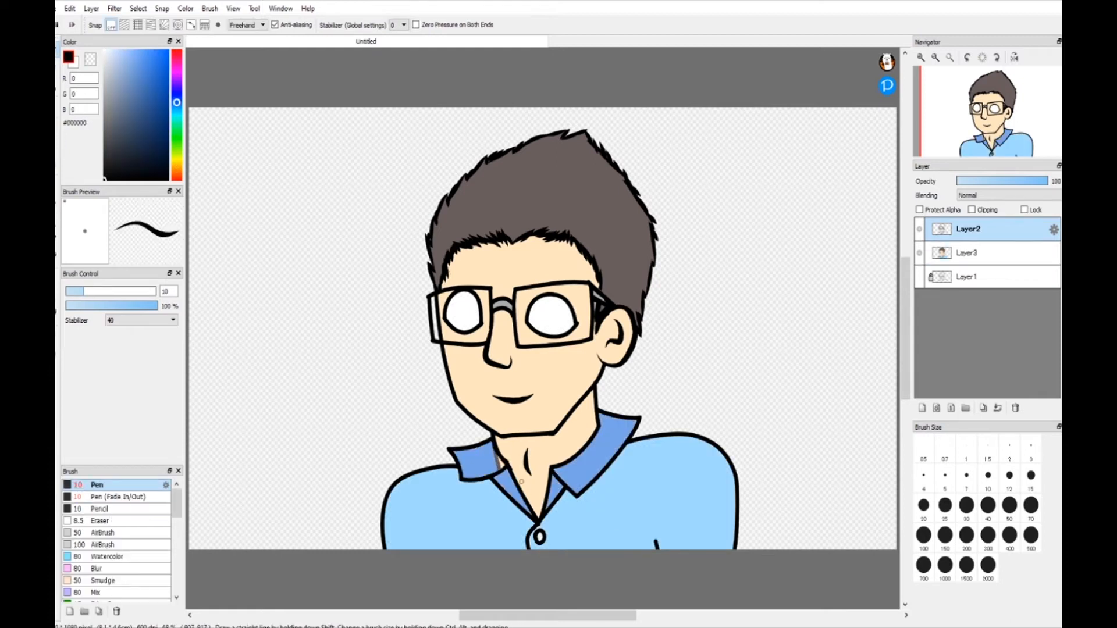
pyautogui.click(968, 253)
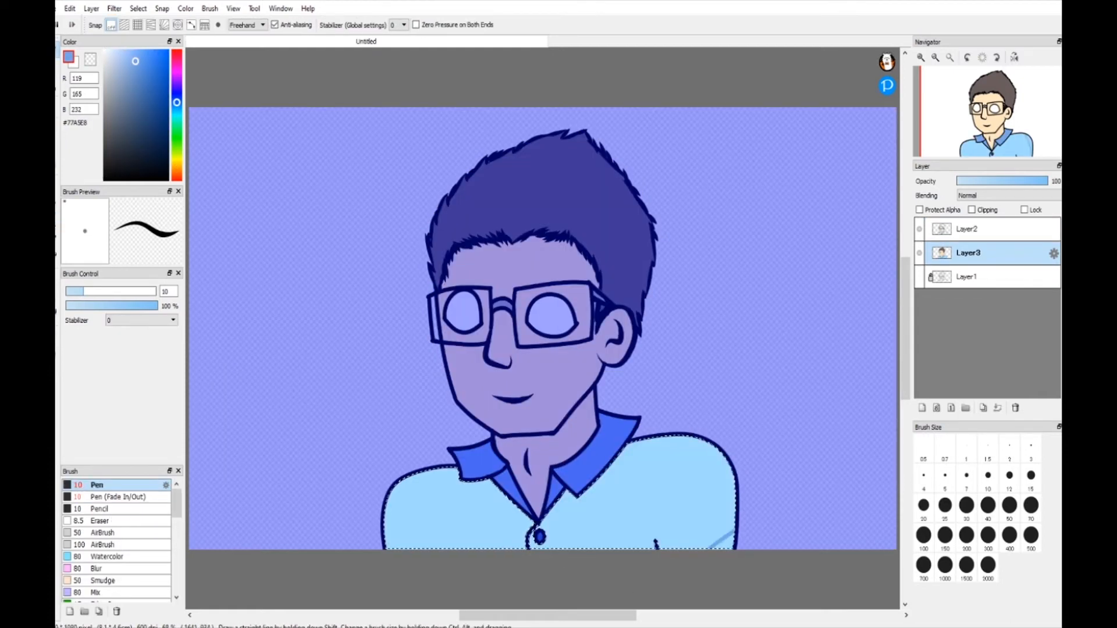